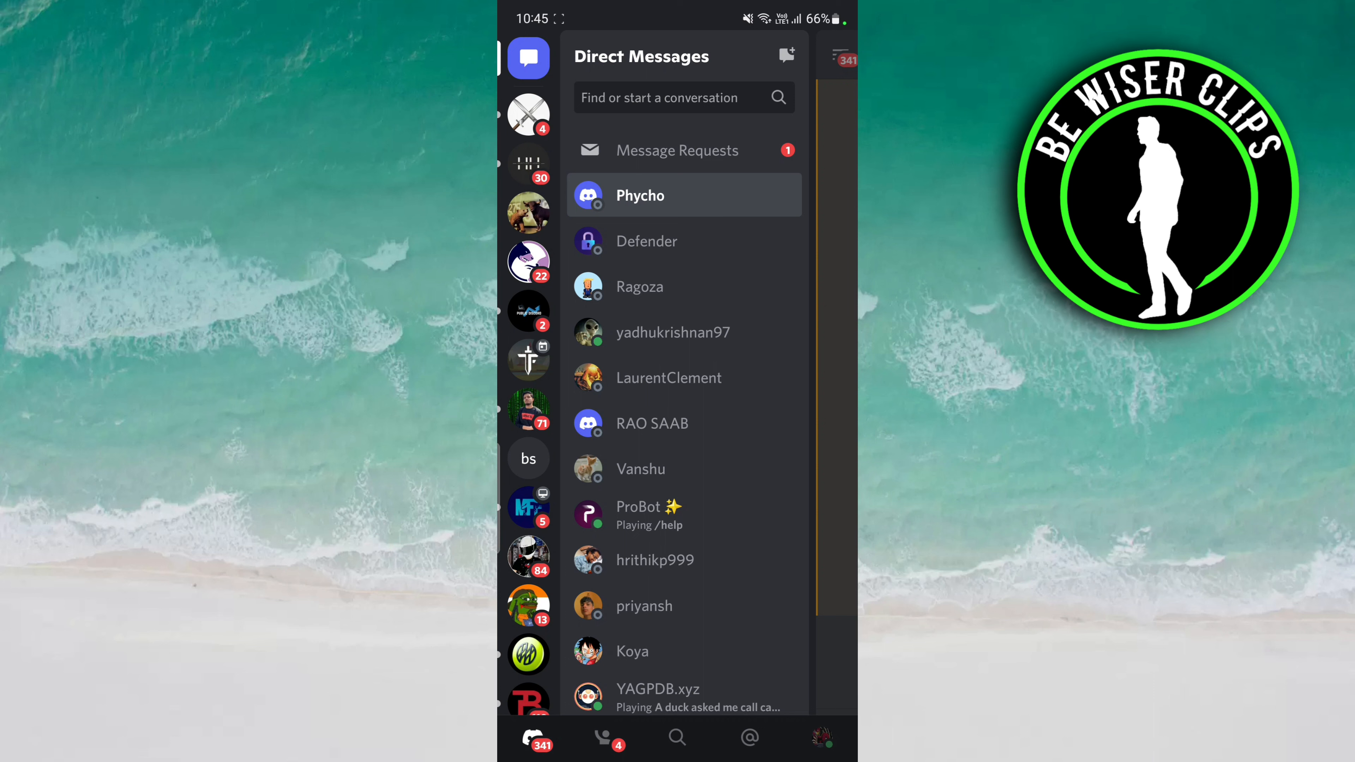
# Go from the Friends list to the Add Friend page, ready to enter a username
pyautogui.click(608, 738)
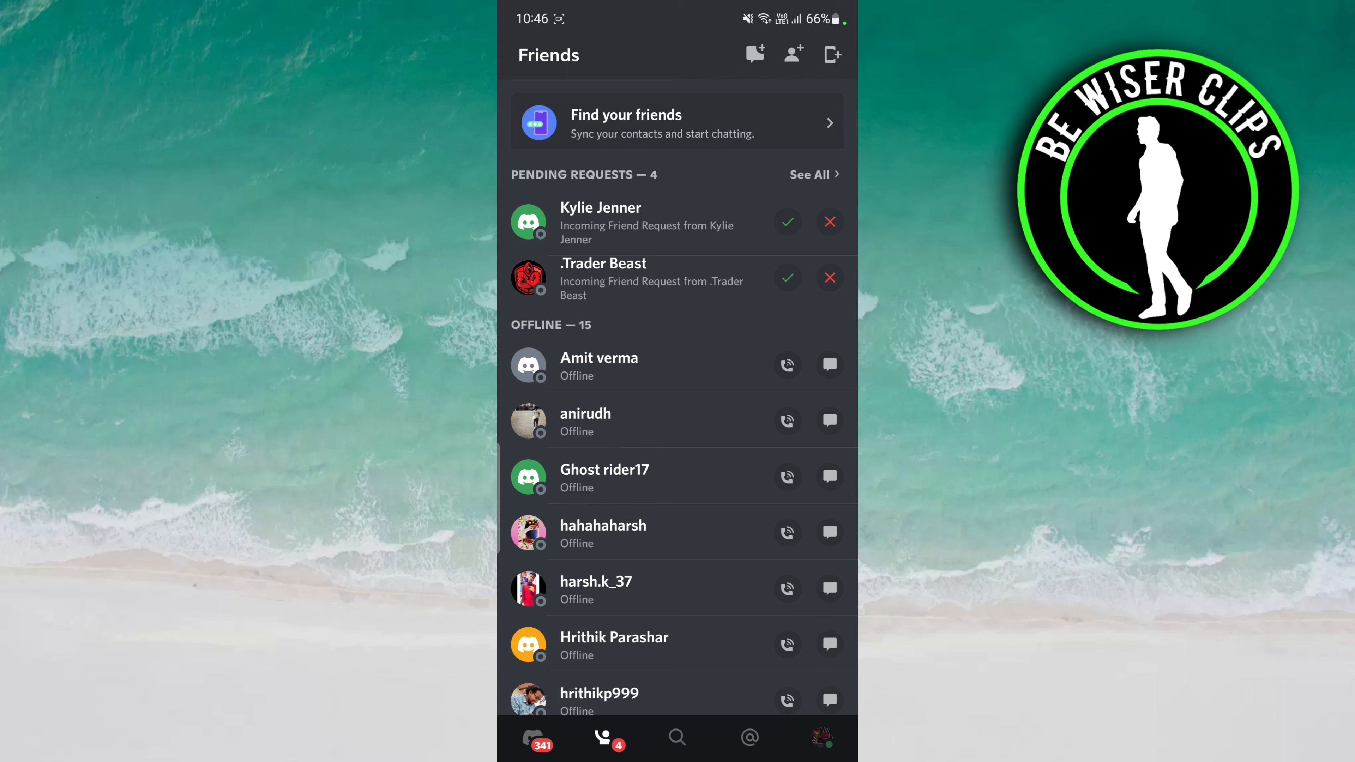
pyautogui.click(792, 54)
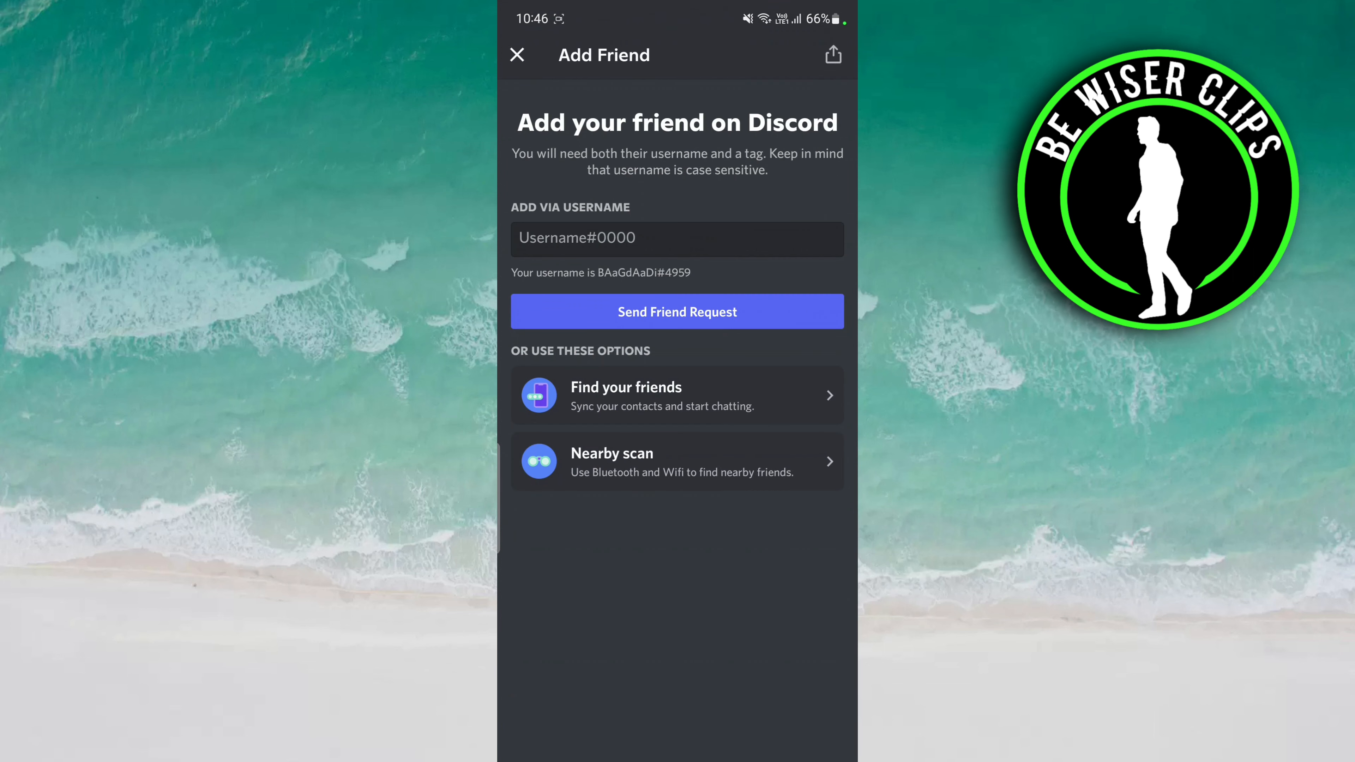